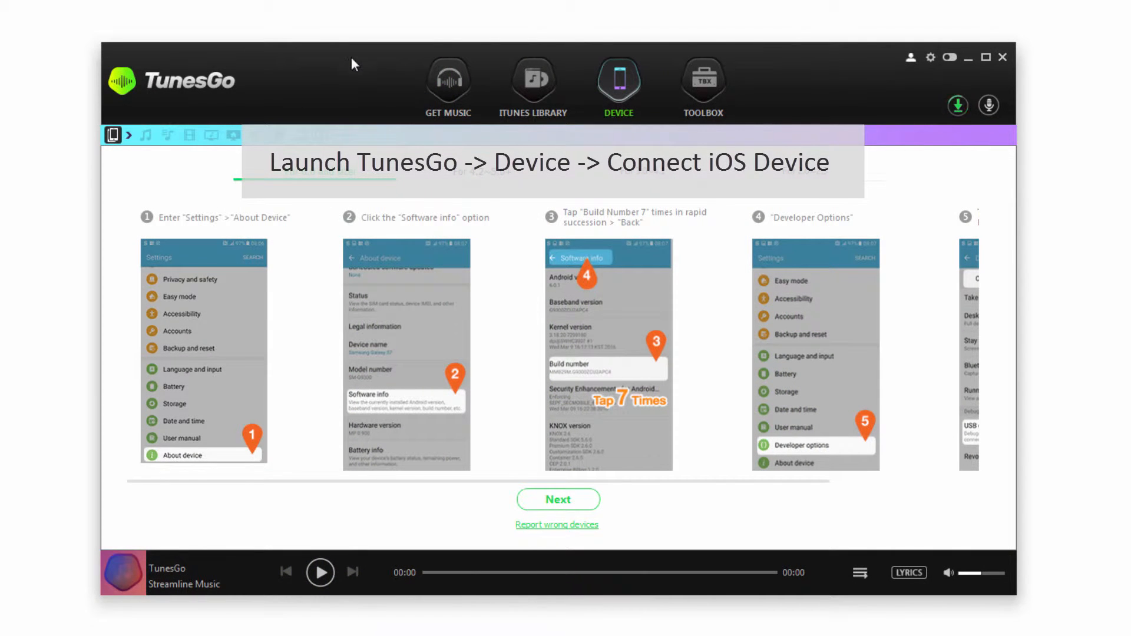
Step: Show the connected iPod Touch 5G's device overview via Get Music then Device
left_click(448, 85)
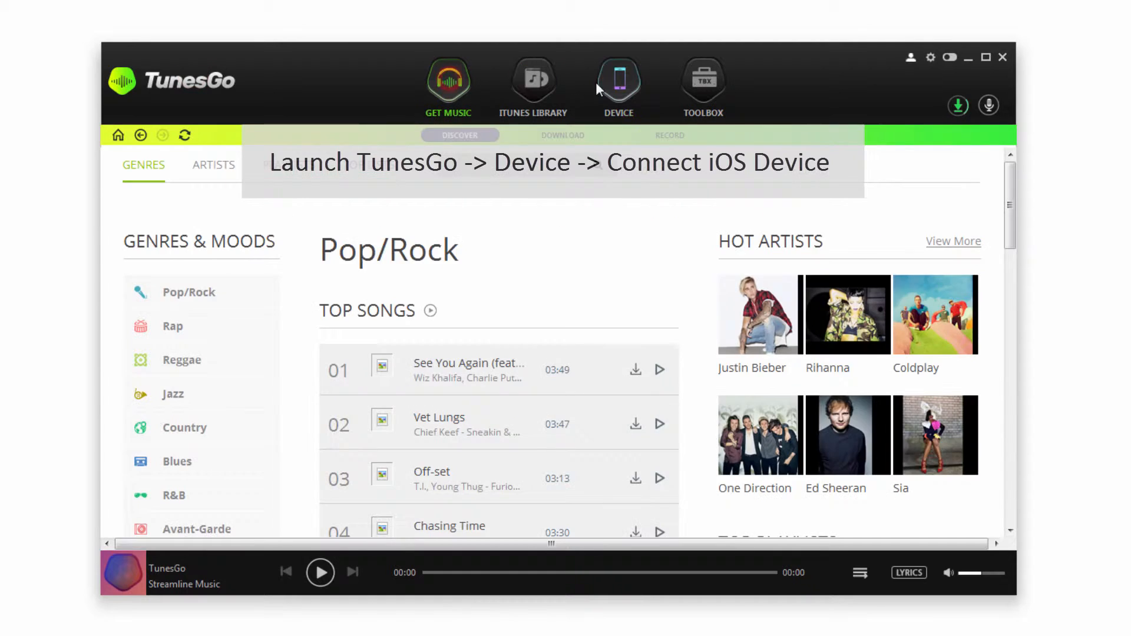
left_click(616, 82)
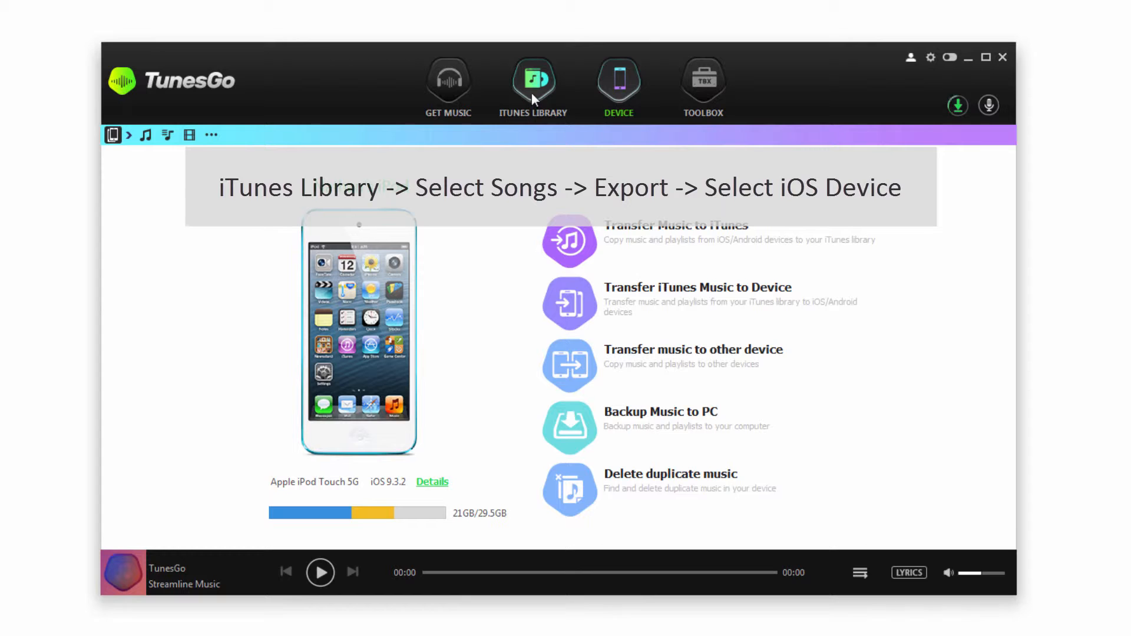
Step: Select the four DIRT tracks by Kohh in the iTunes library and list export destinations
left_click(533, 79)
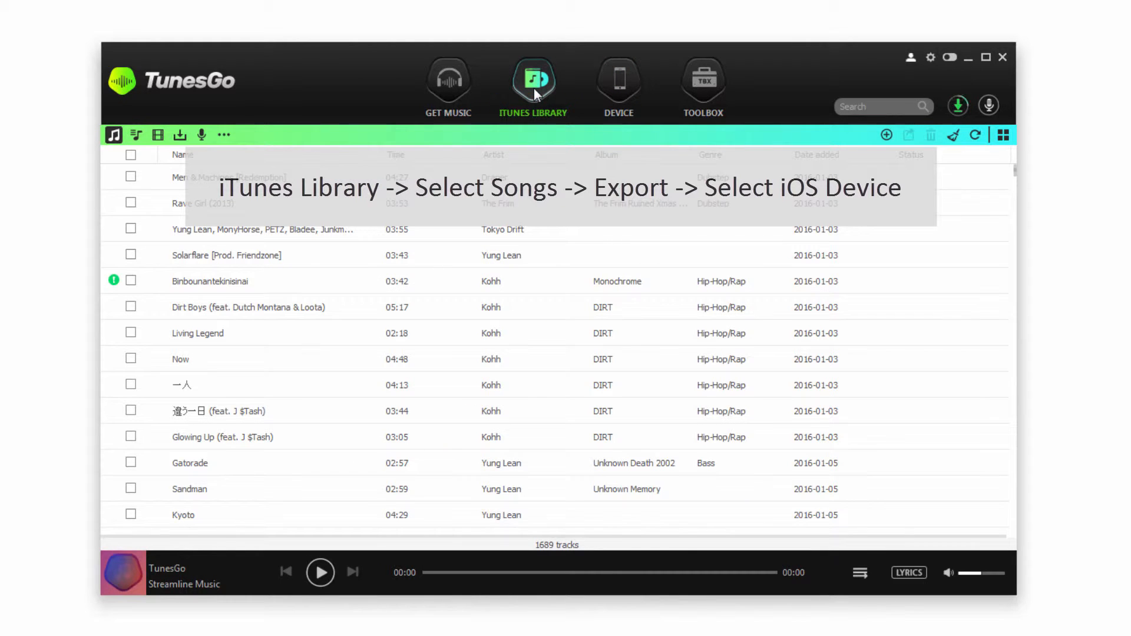
left_click(131, 307)
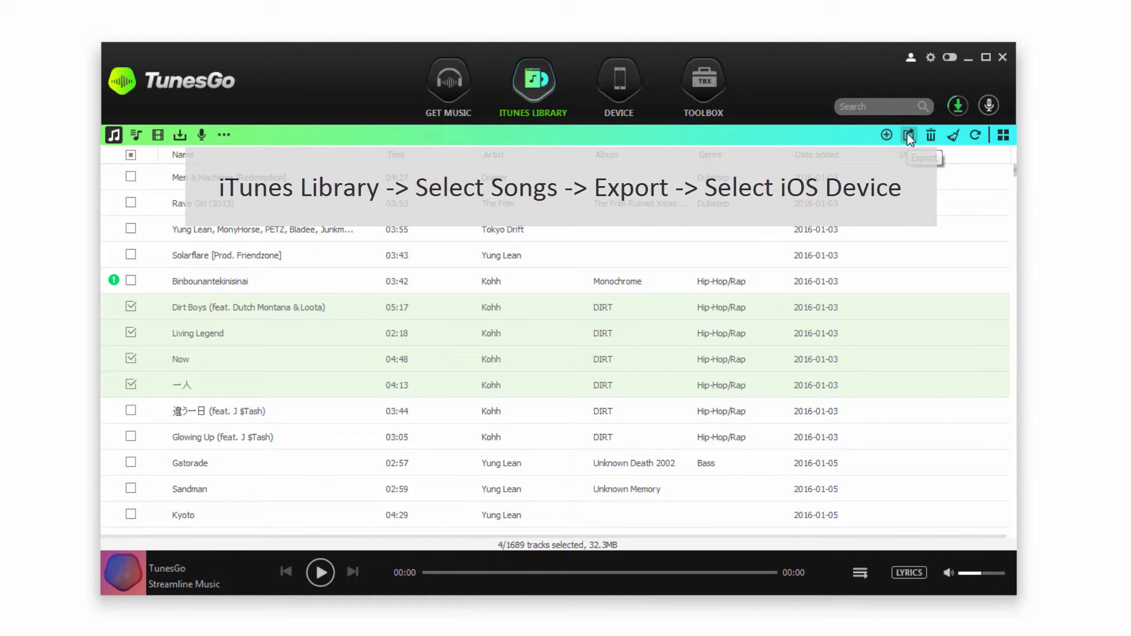
left_click(908, 135)
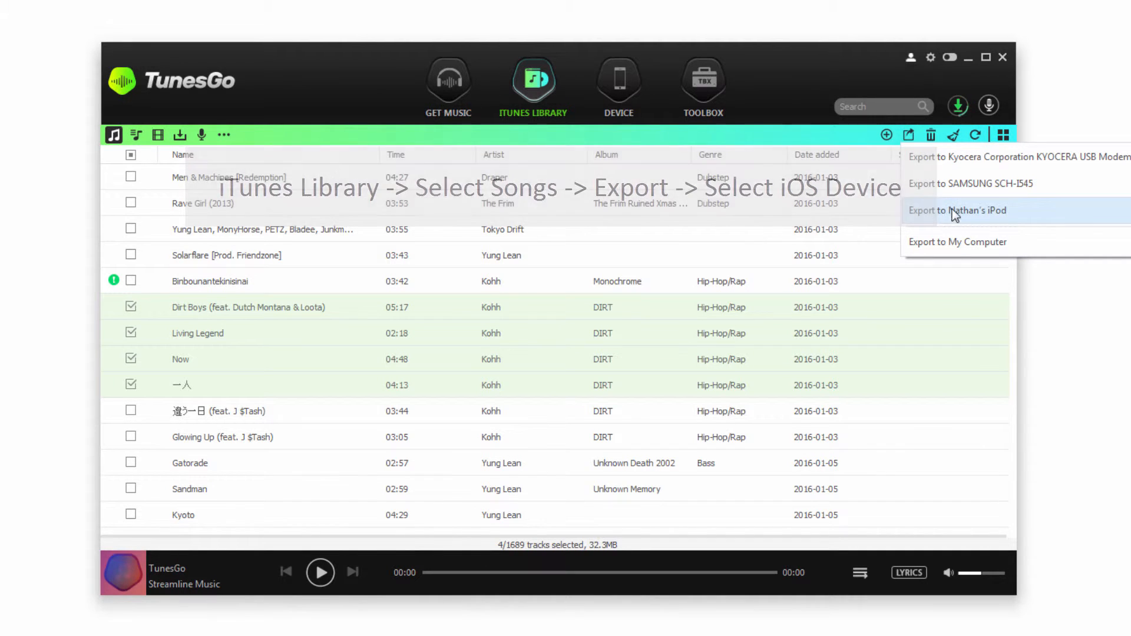
Step: Export the four DIRT tracks to the iPod and return to the device overview
left_click(958, 210)
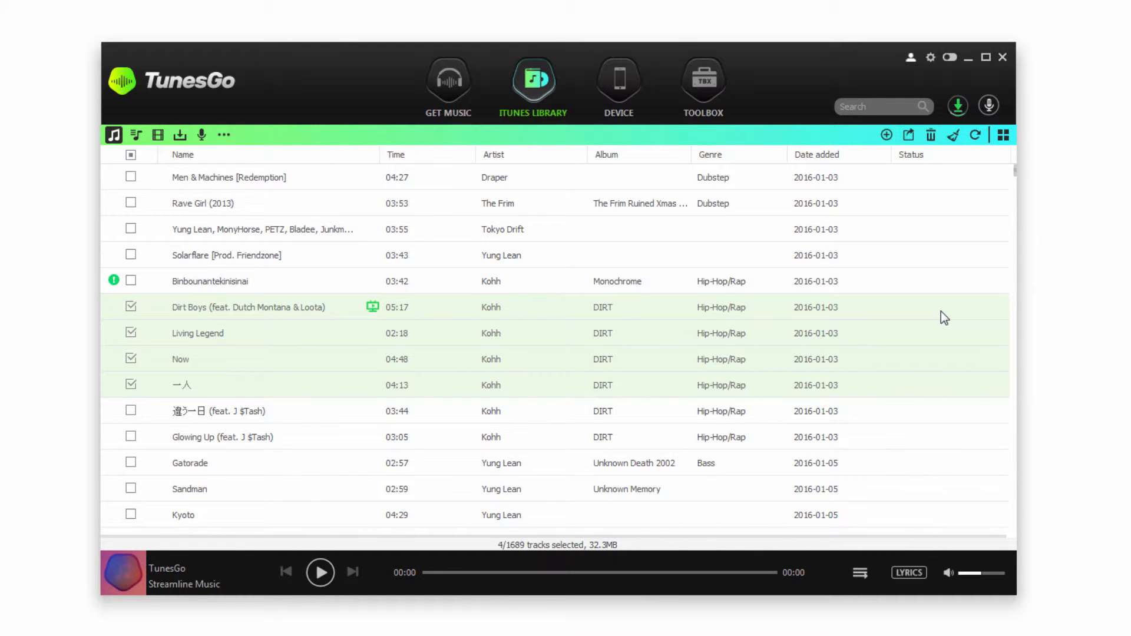
left_click(617, 82)
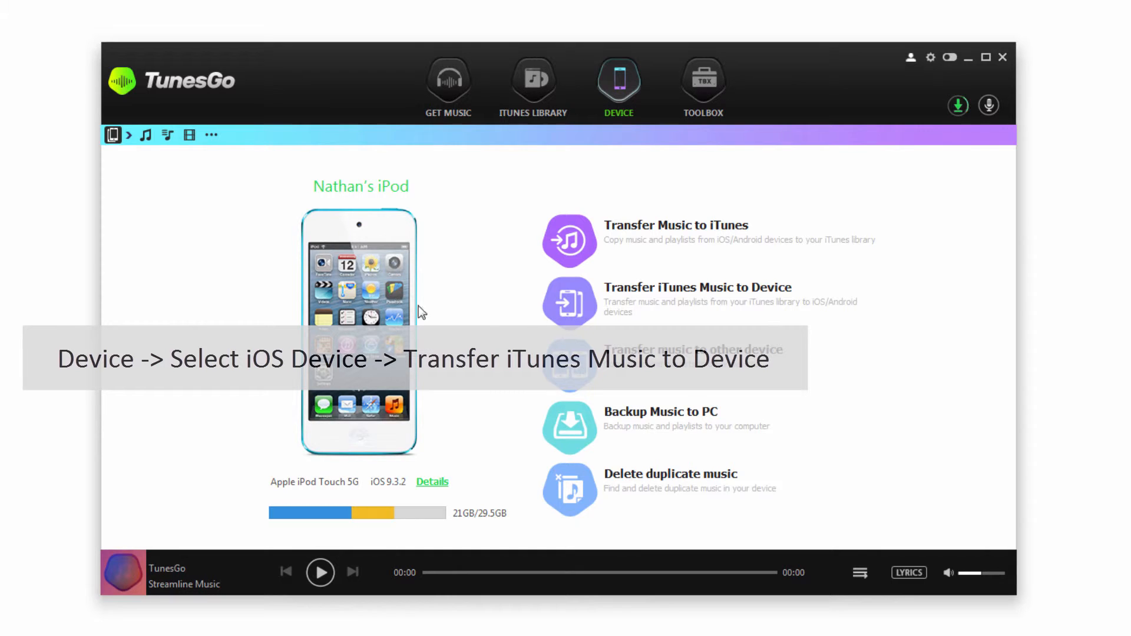
mouse_move(612, 297)
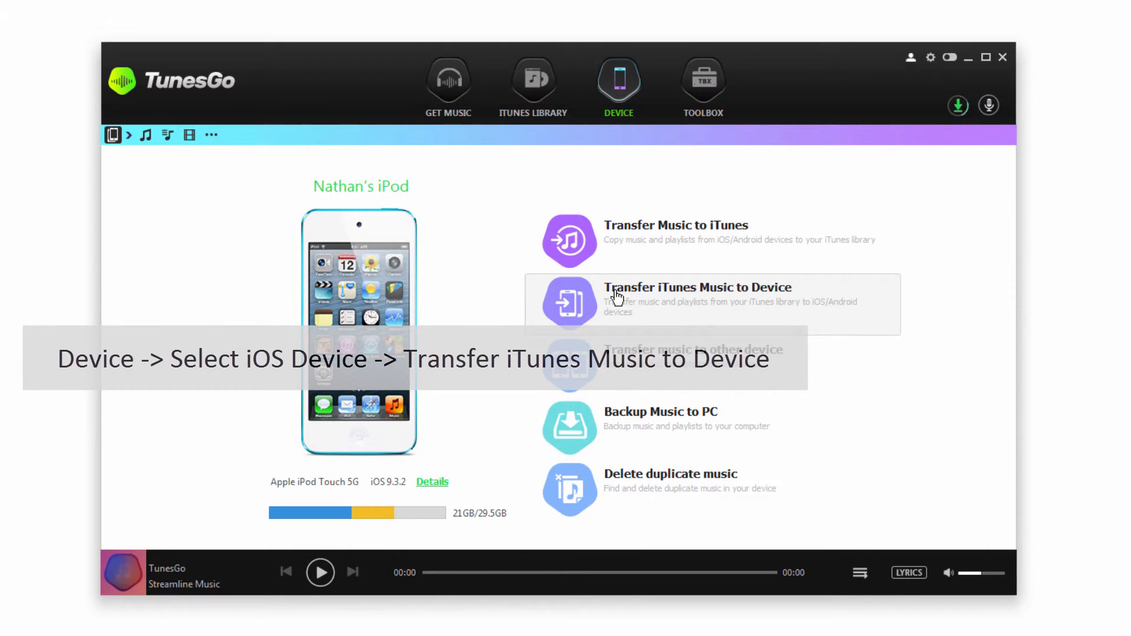
Step: Open the Transfer iTunes Music to Device window with the entire library checked
left_click(619, 302)
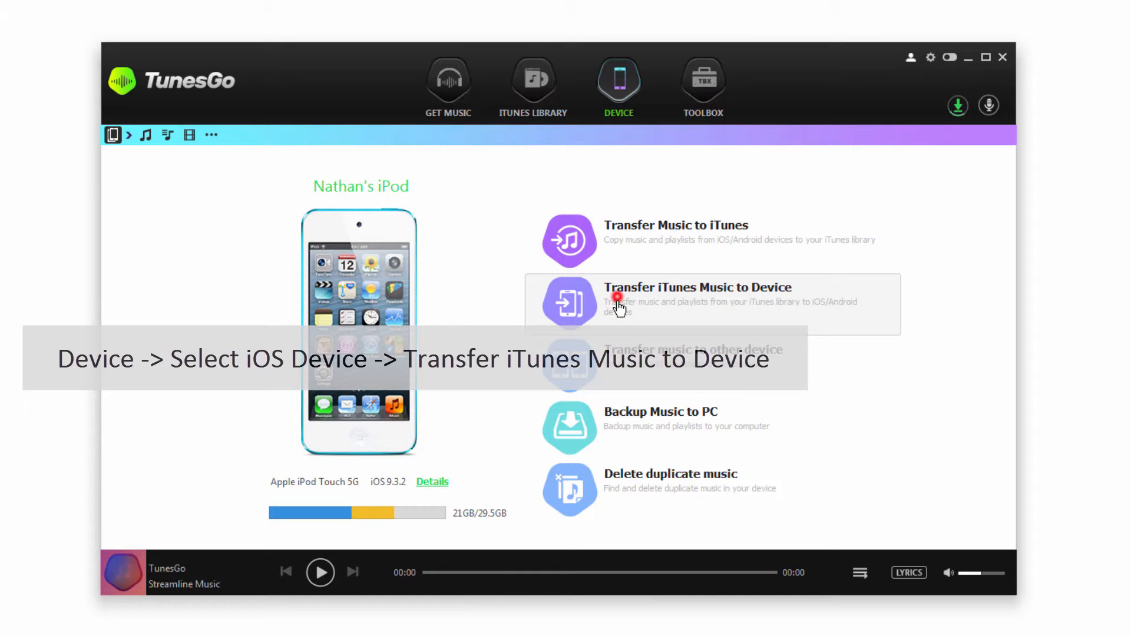
left_click(714, 303)
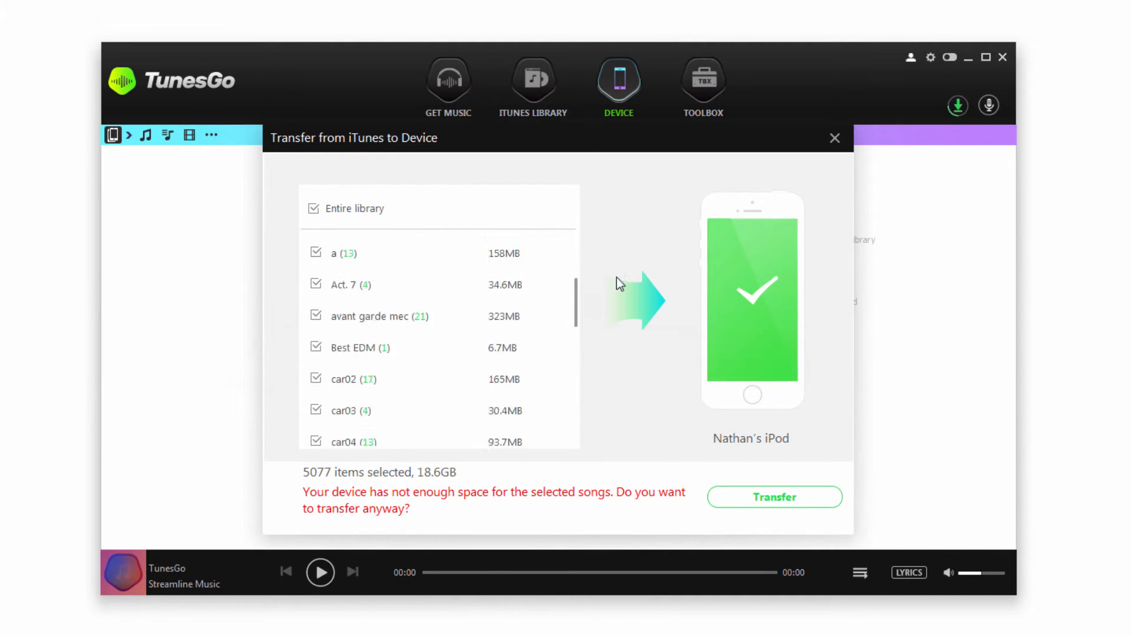
Step: Transfer only the Recorded playlist (2 items, 9.8MB) to the iPod
left_click(314, 208)
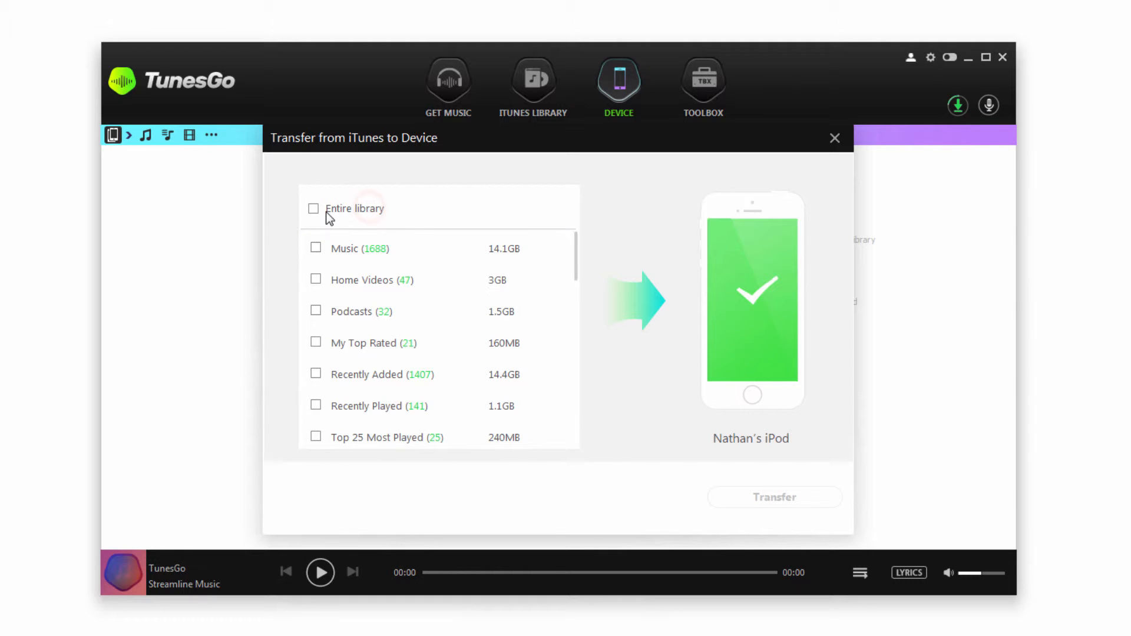
left_click(313, 208)
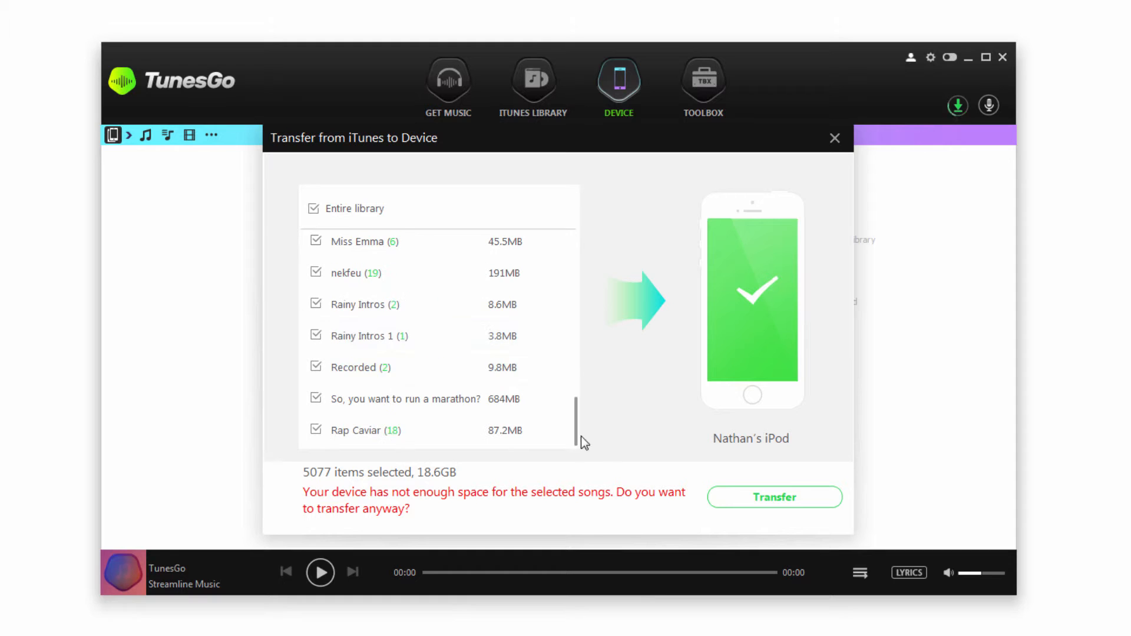
mouse_move(438, 370)
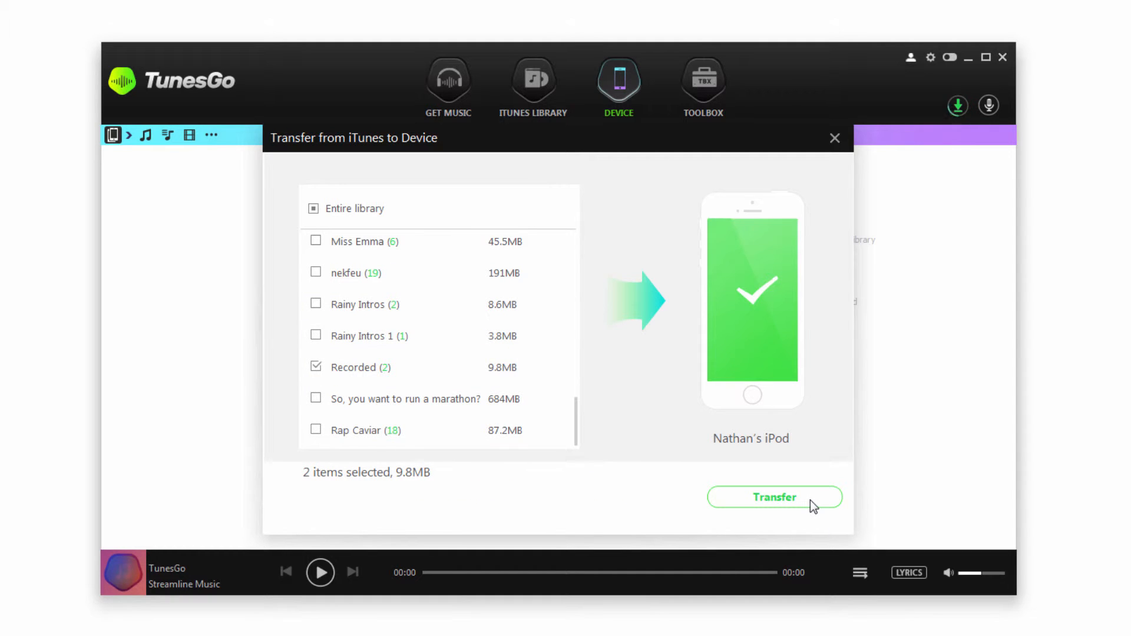
left_click(774, 497)
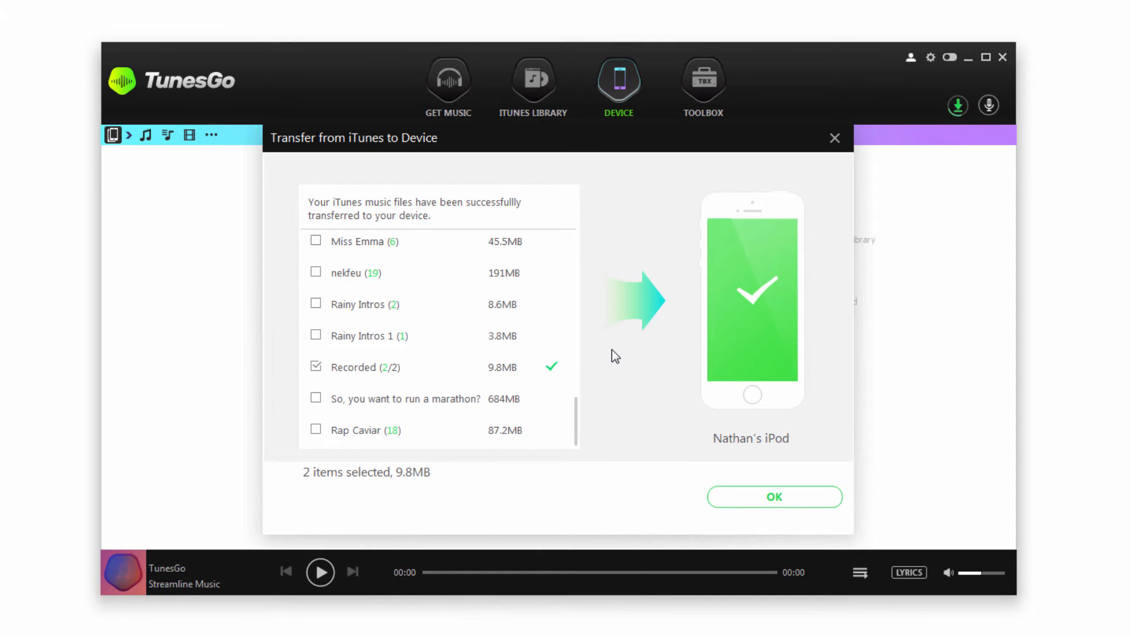
Step: Acknowledge the transfer success notice with OK
left_click(773, 496)
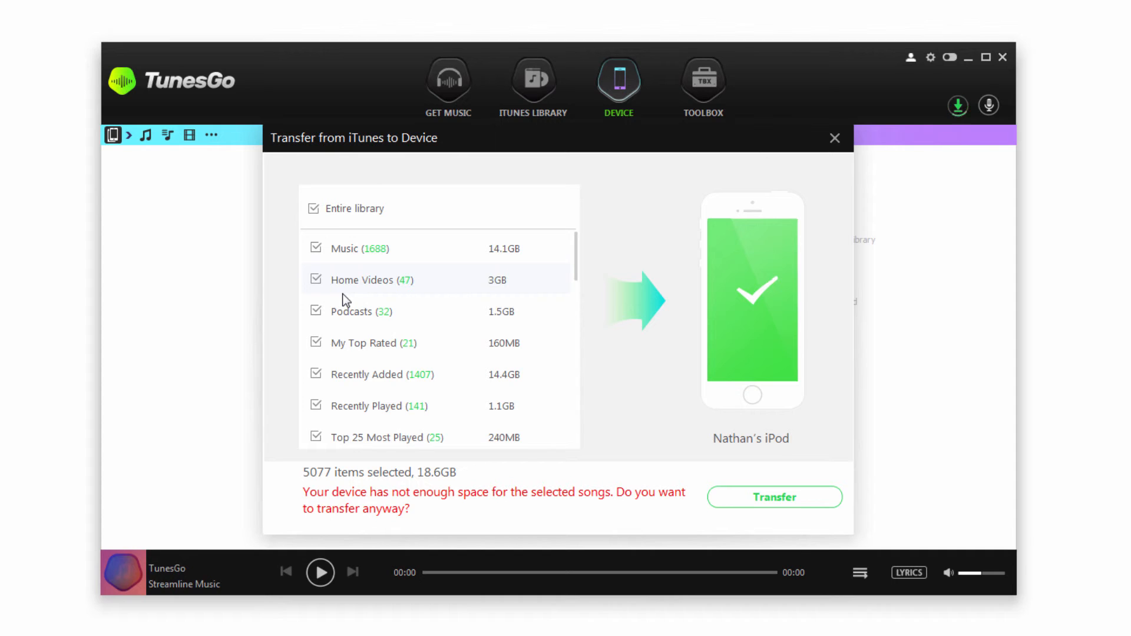
mouse_move(355, 282)
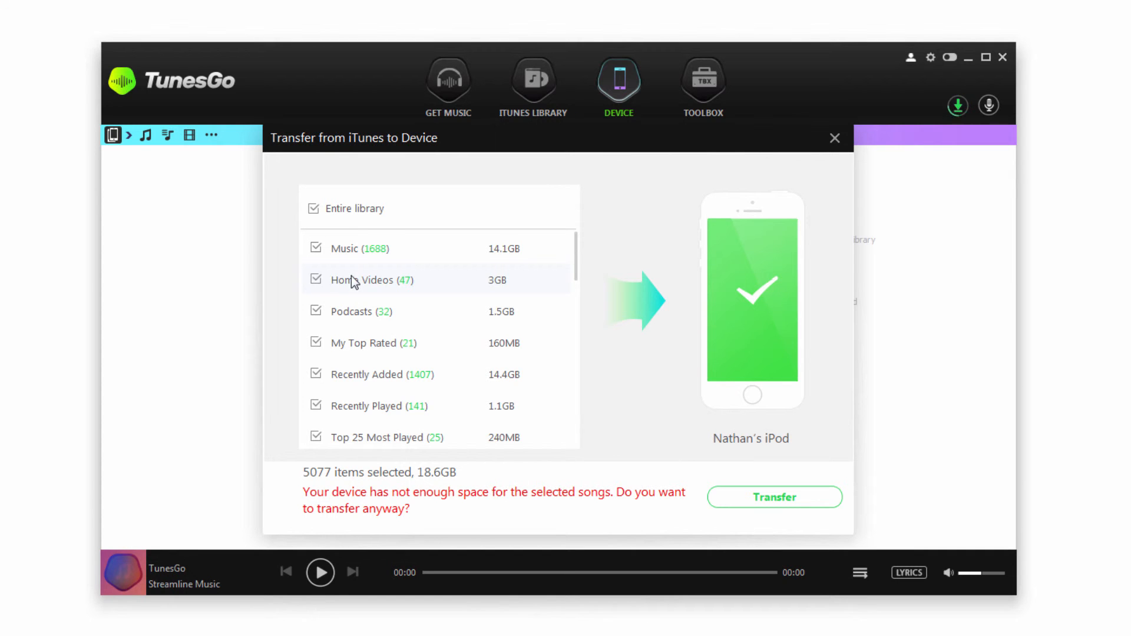